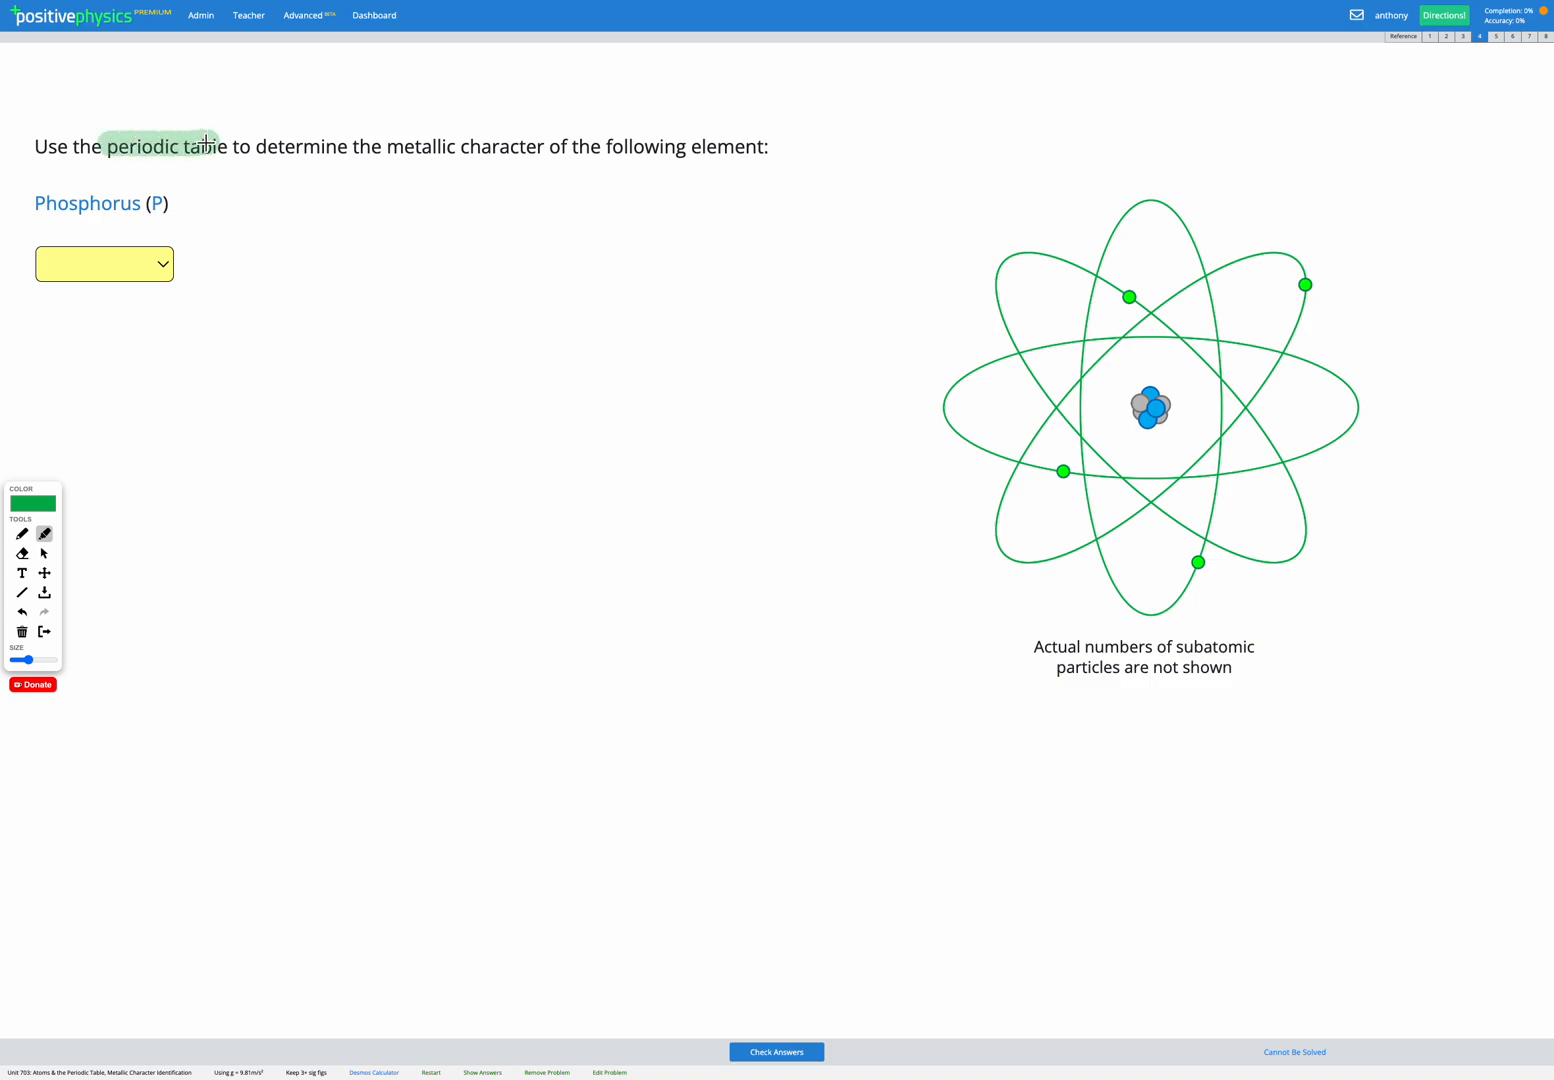
# Highlight 'periodic table', 'metallic character' and 'Phosphorus (P)' in the question text.
pyautogui.moveTo(388, 146); pyautogui.dragTo(540, 146)
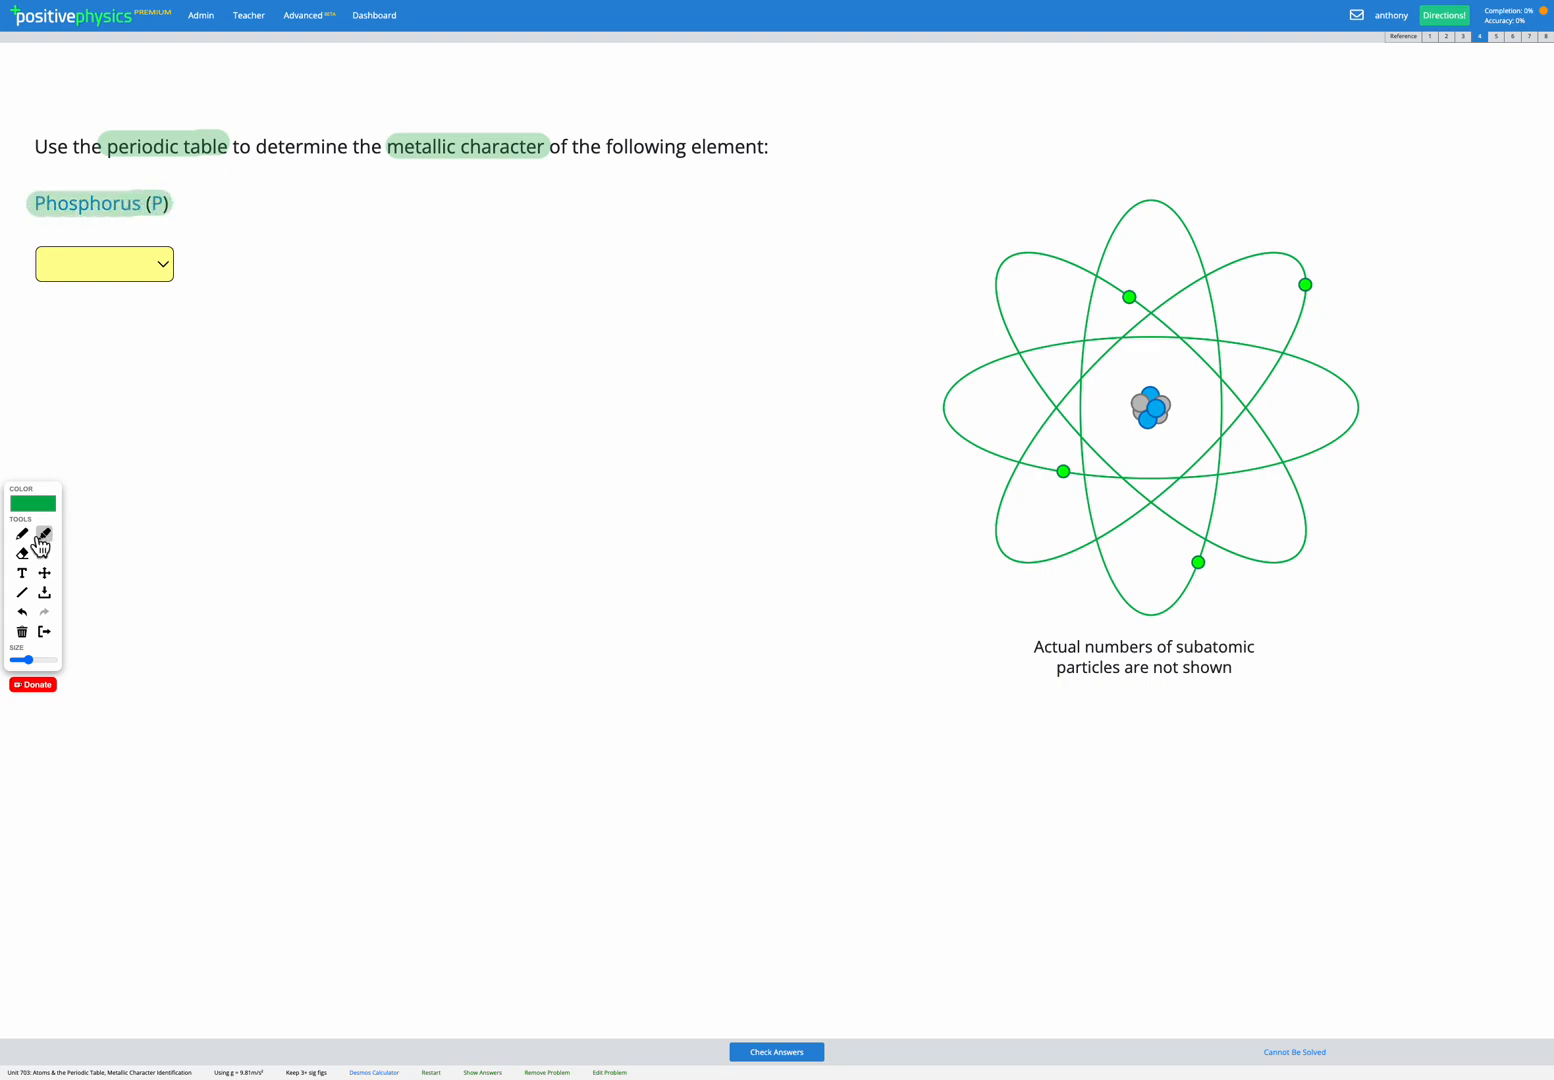
pyautogui.moveTo(44, 540)
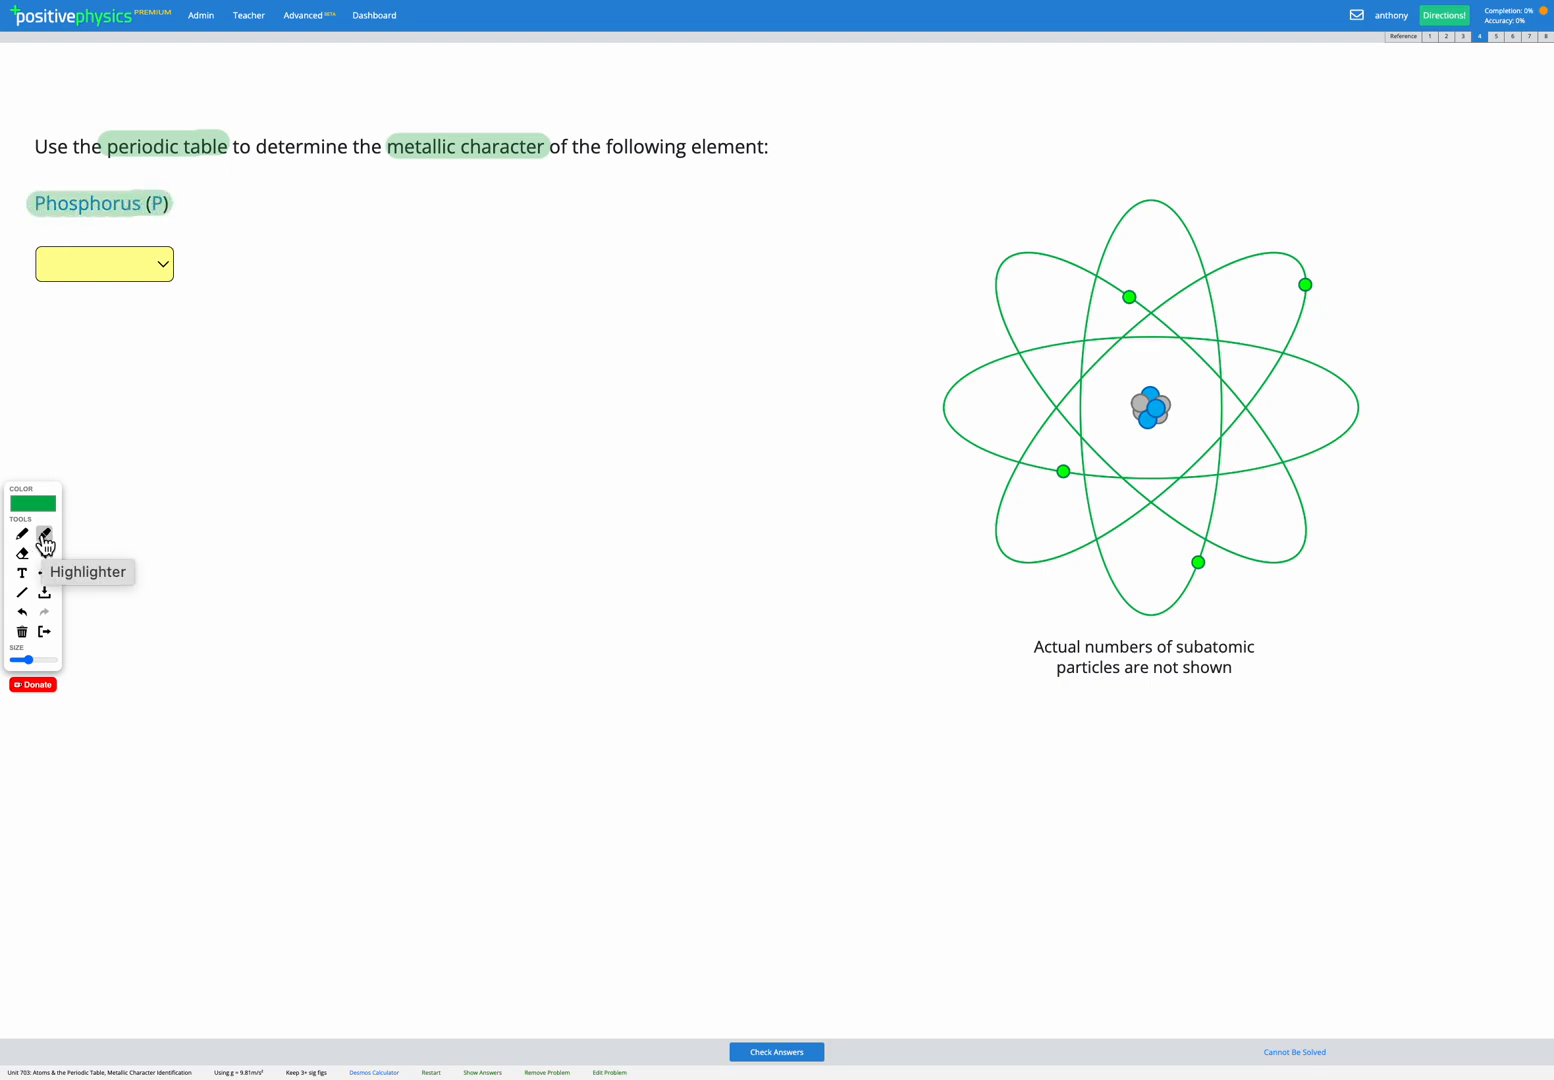
# Bring up the colour-coded periodic table reference showing Phosphorus among the nonmetals.
pyautogui.click(1402, 36)
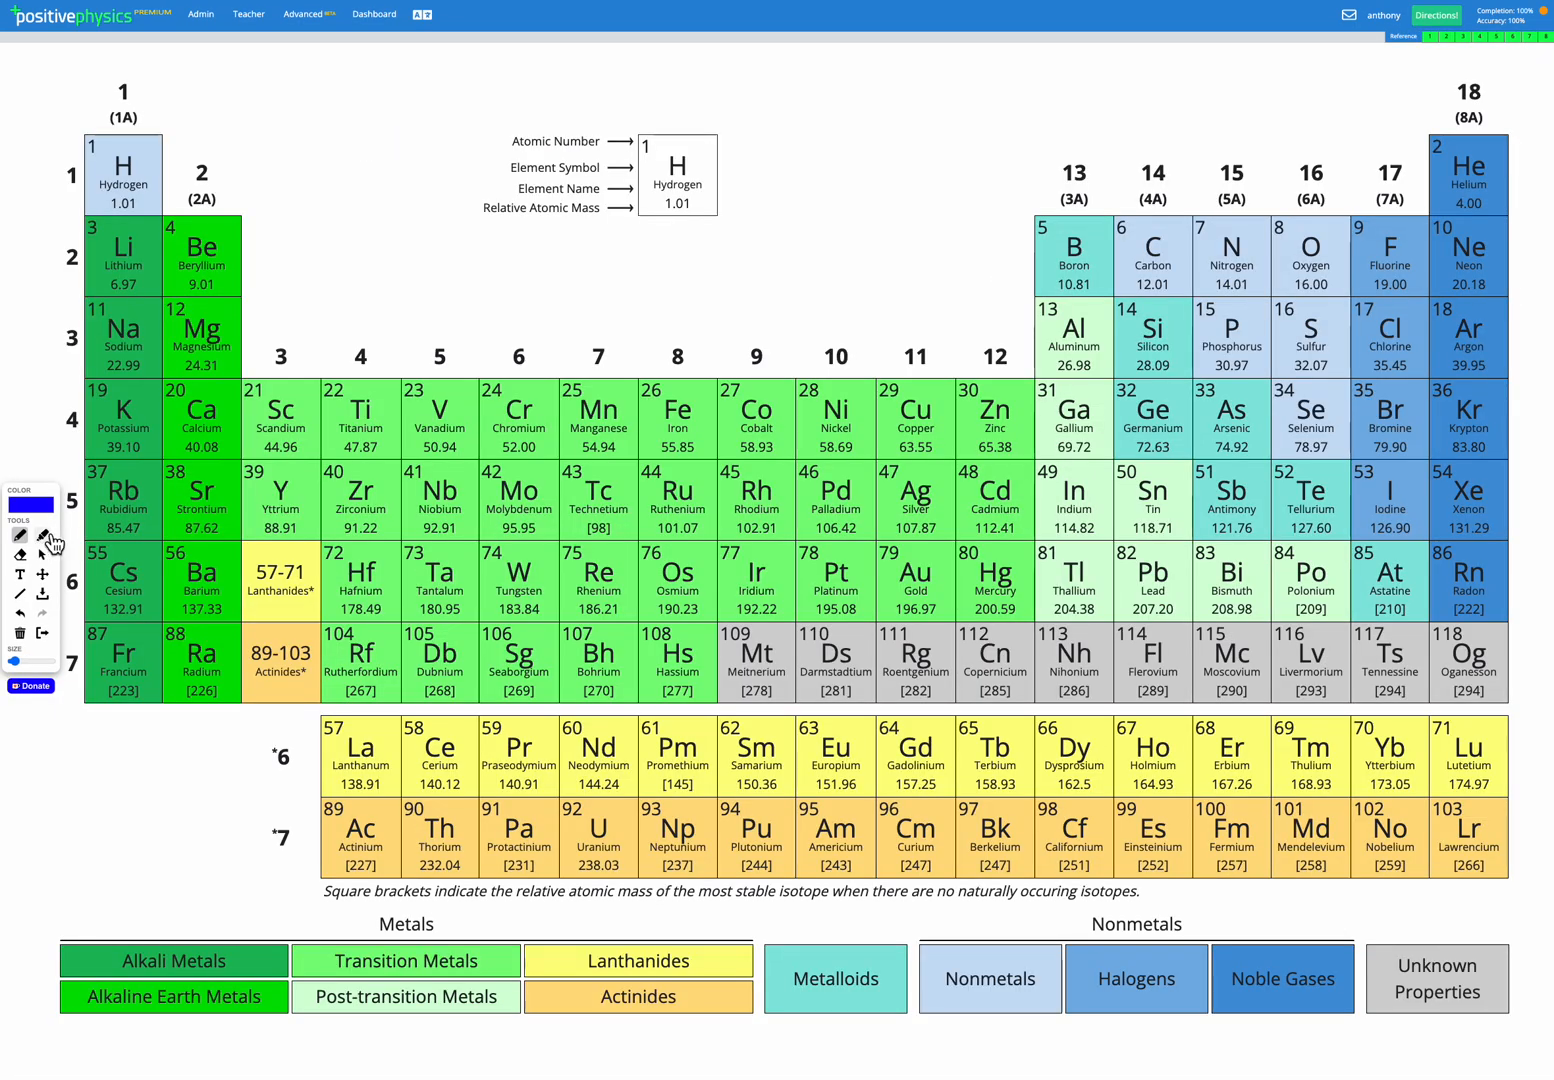
pyautogui.moveTo(40, 468)
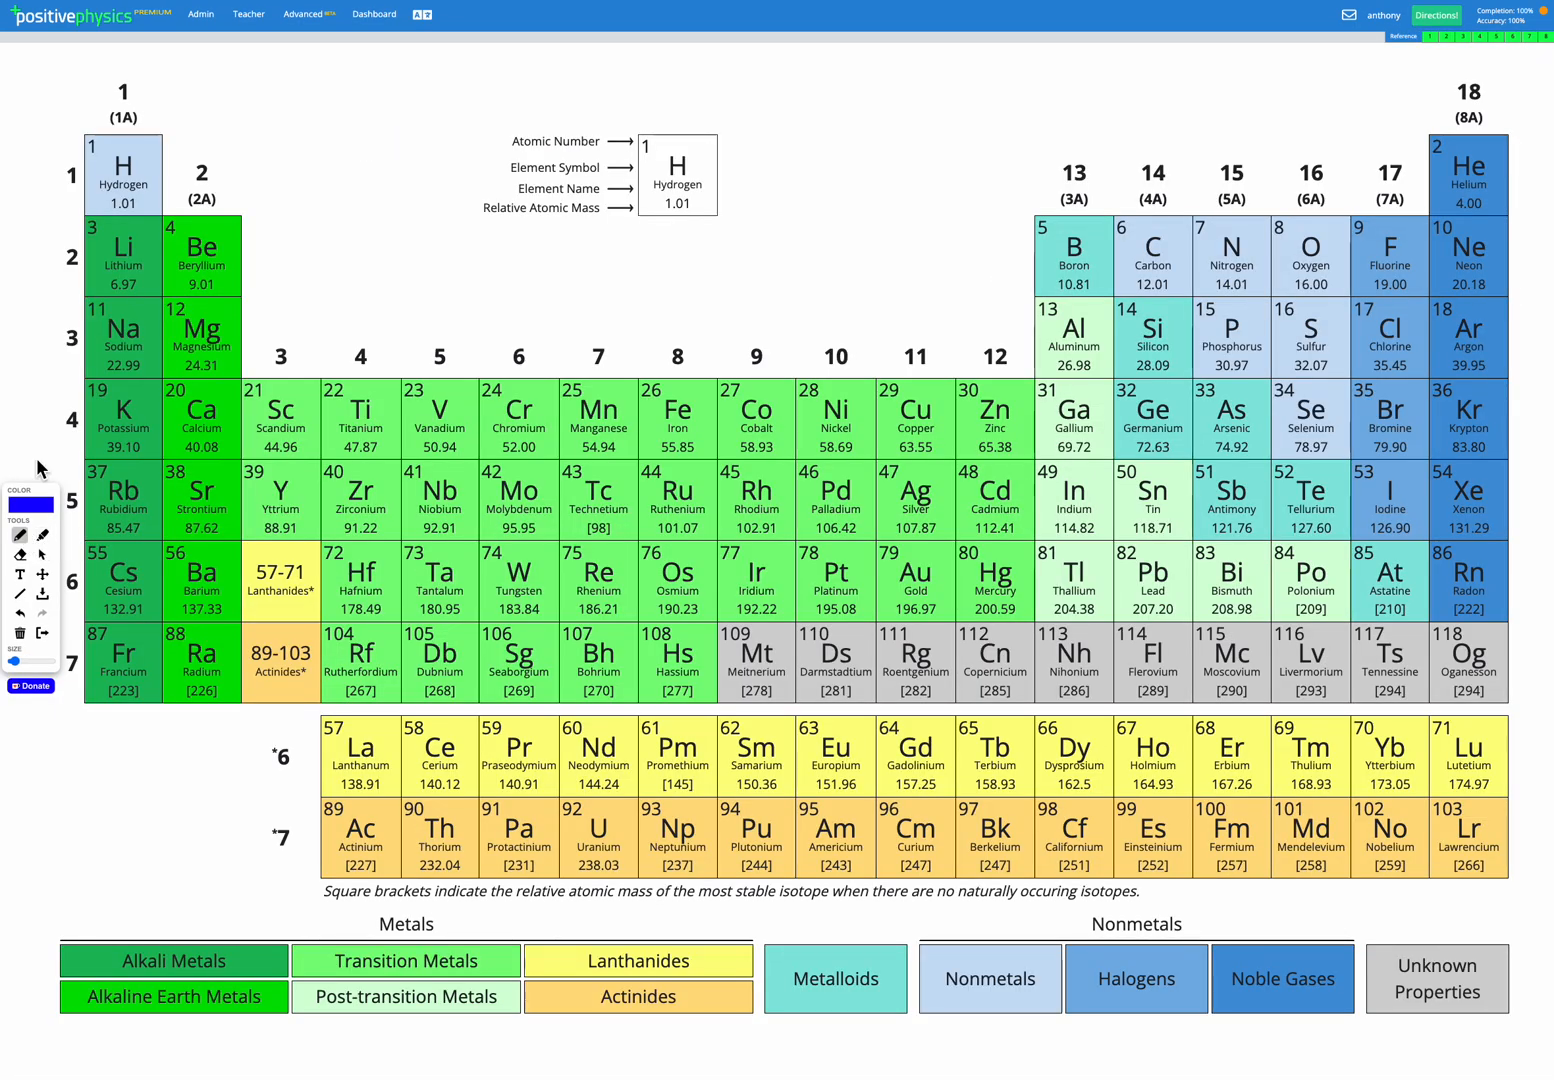
pyautogui.moveTo(1268, 284)
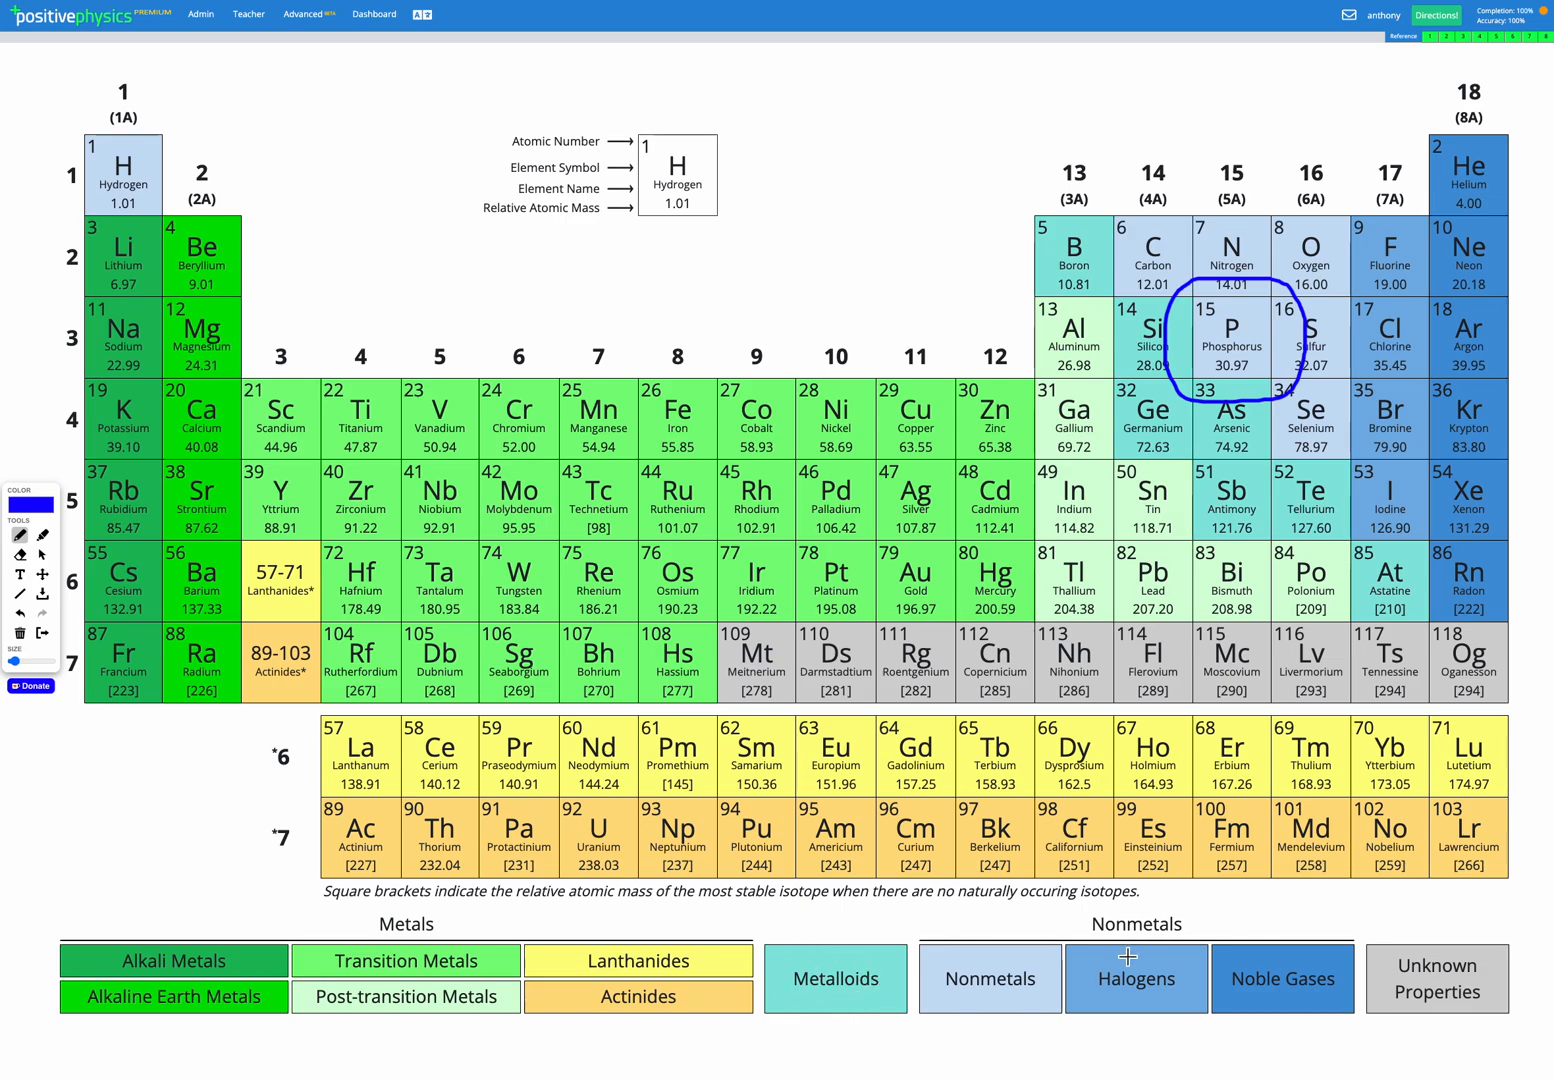
pyautogui.moveTo(1040, 992)
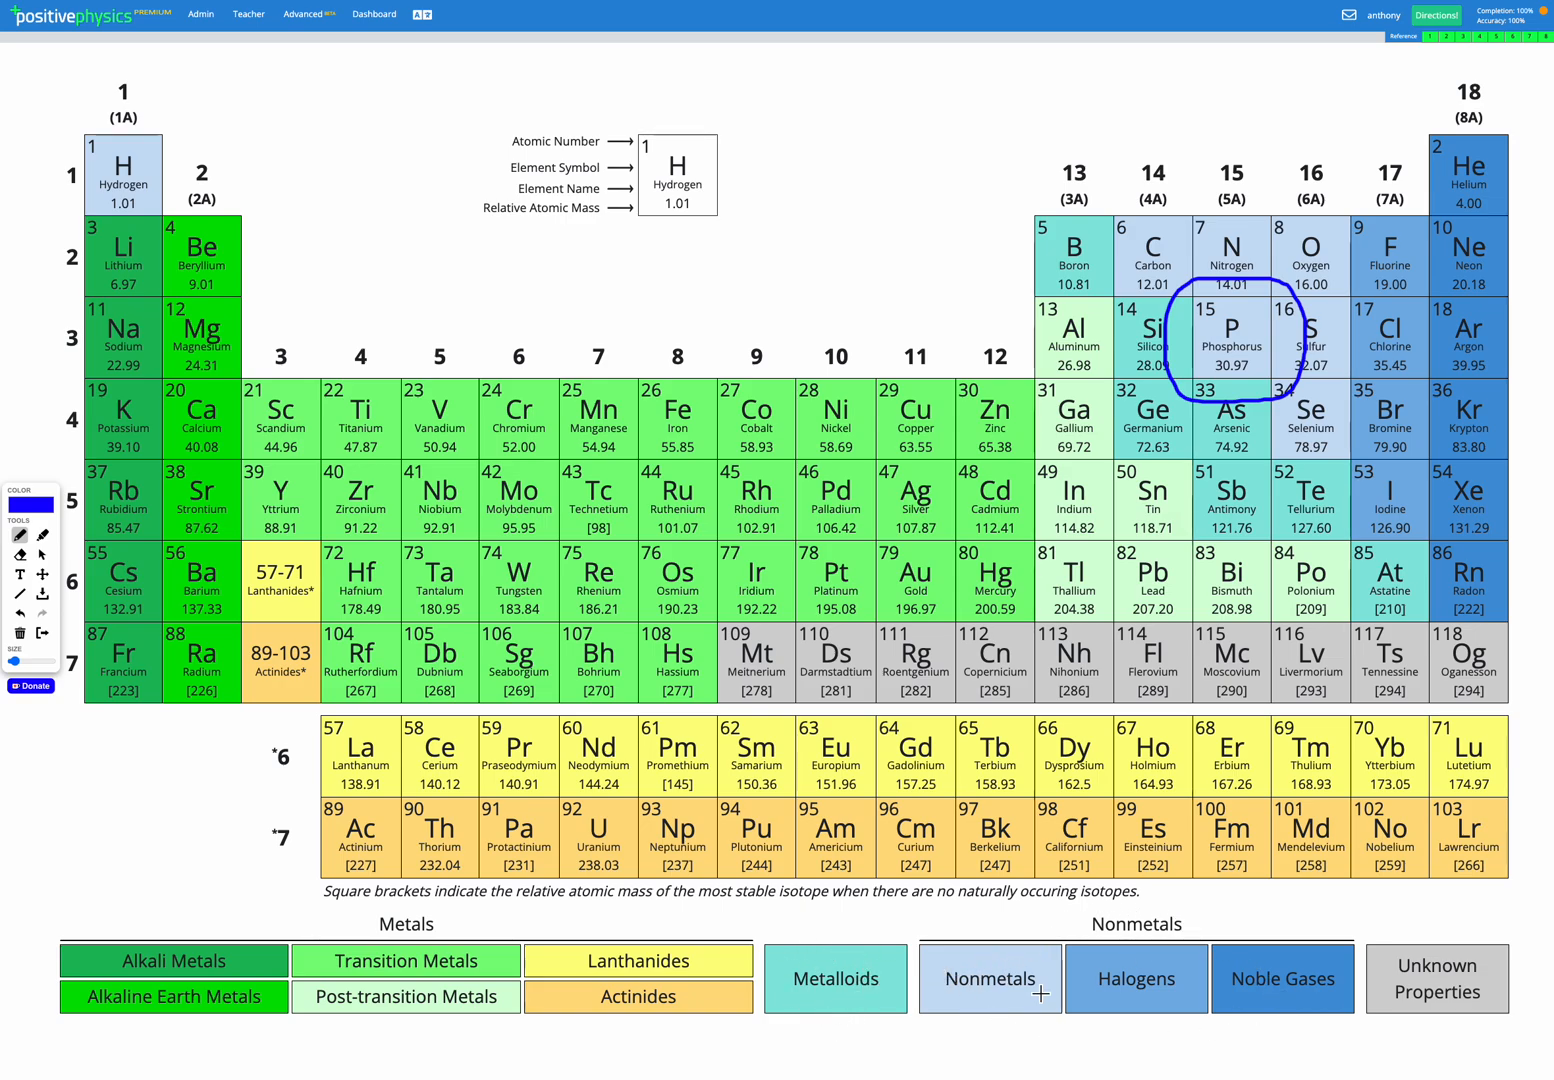